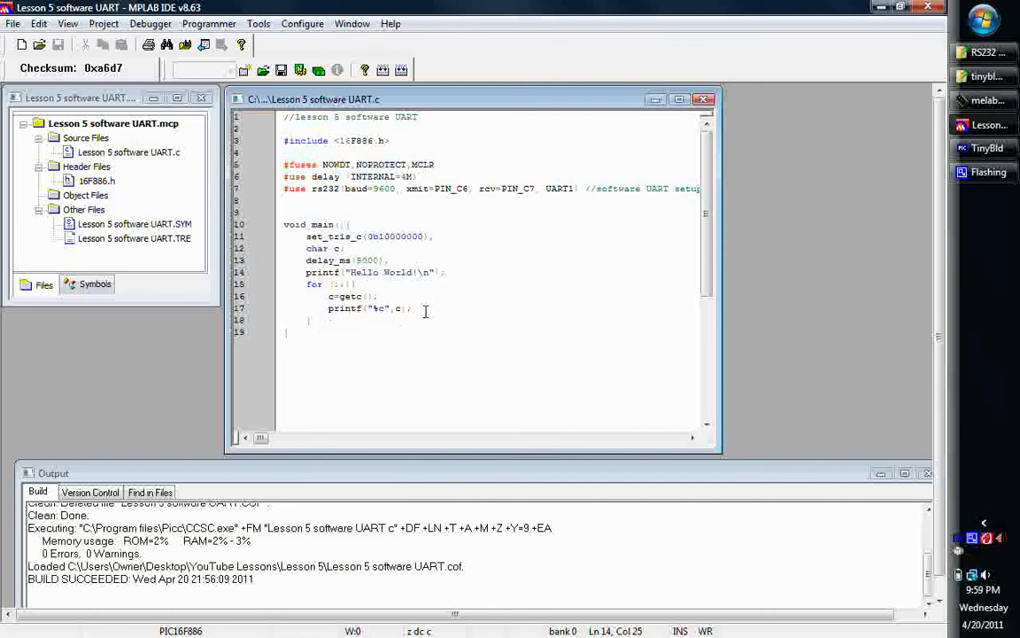
mouse_move(460, 244)
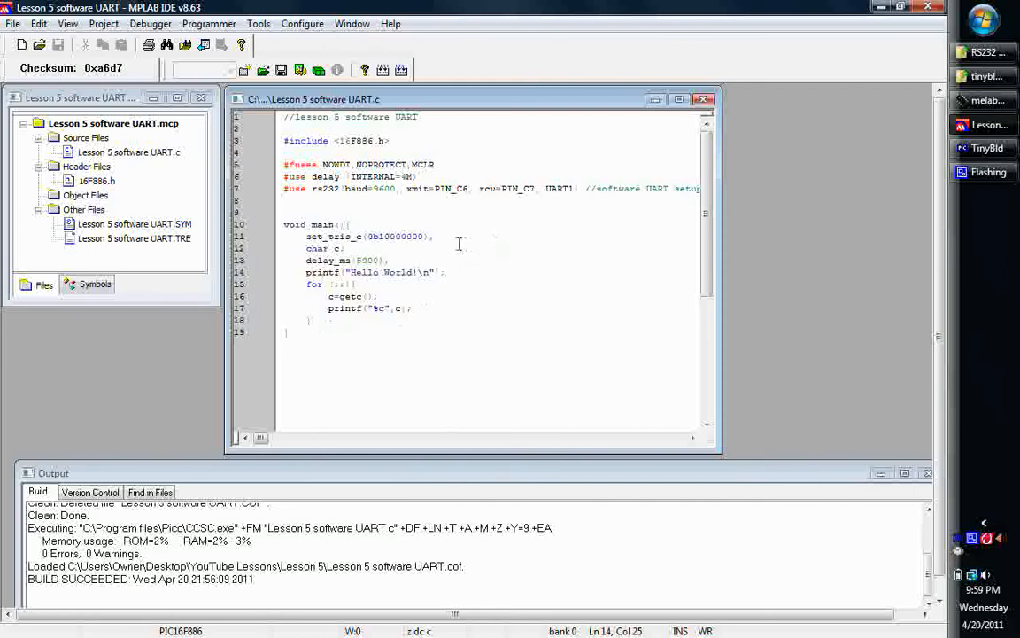
mouse_move(493, 254)
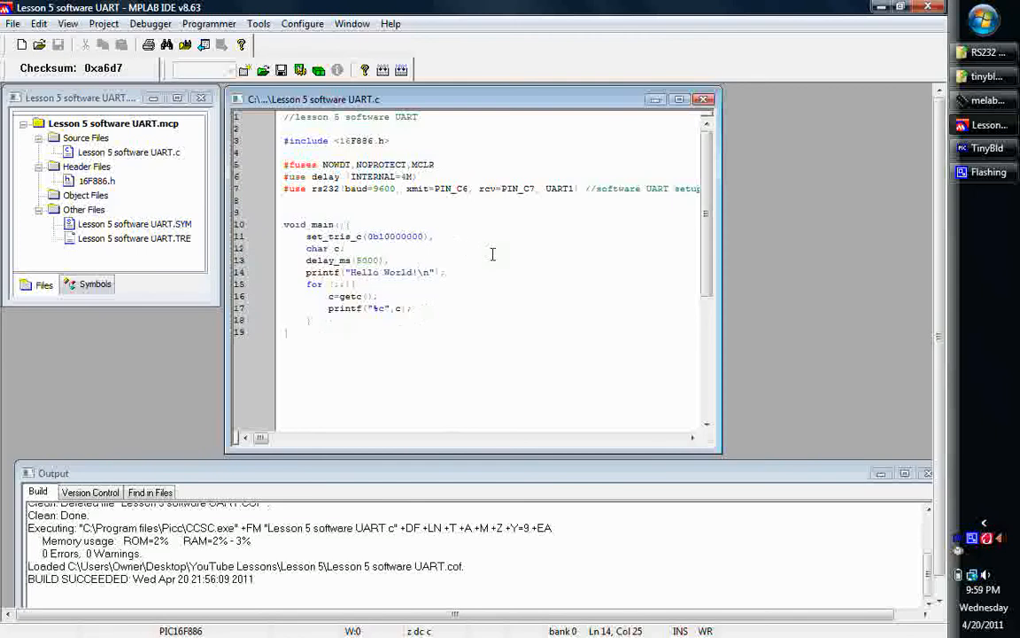
mouse_move(739, 234)
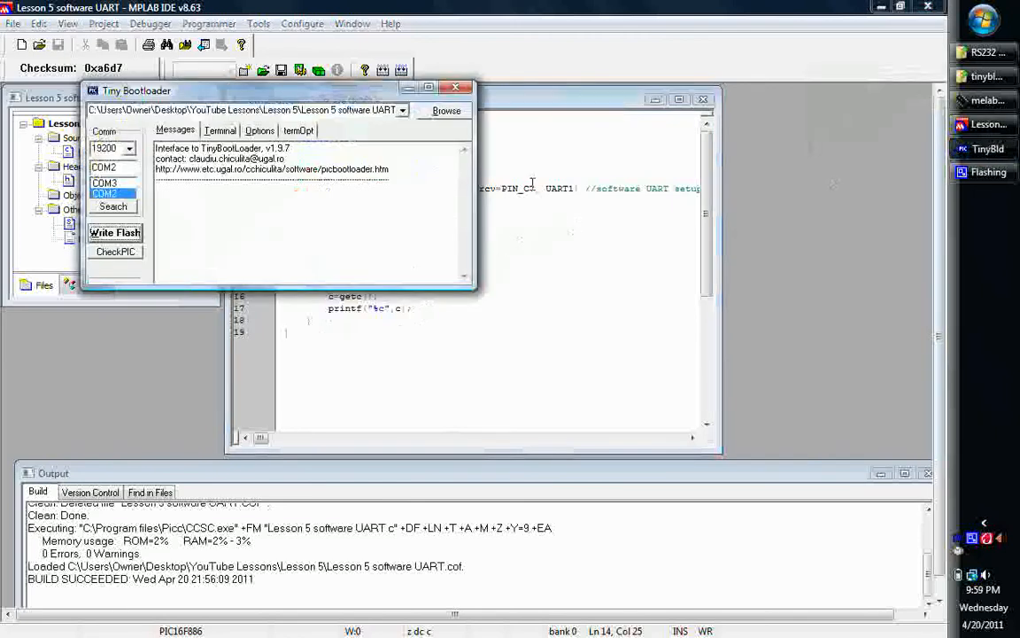
- Load the Lesson 5 software UART hex file and show Tiny Bootloader's built-in terminal
left_click(446, 110)
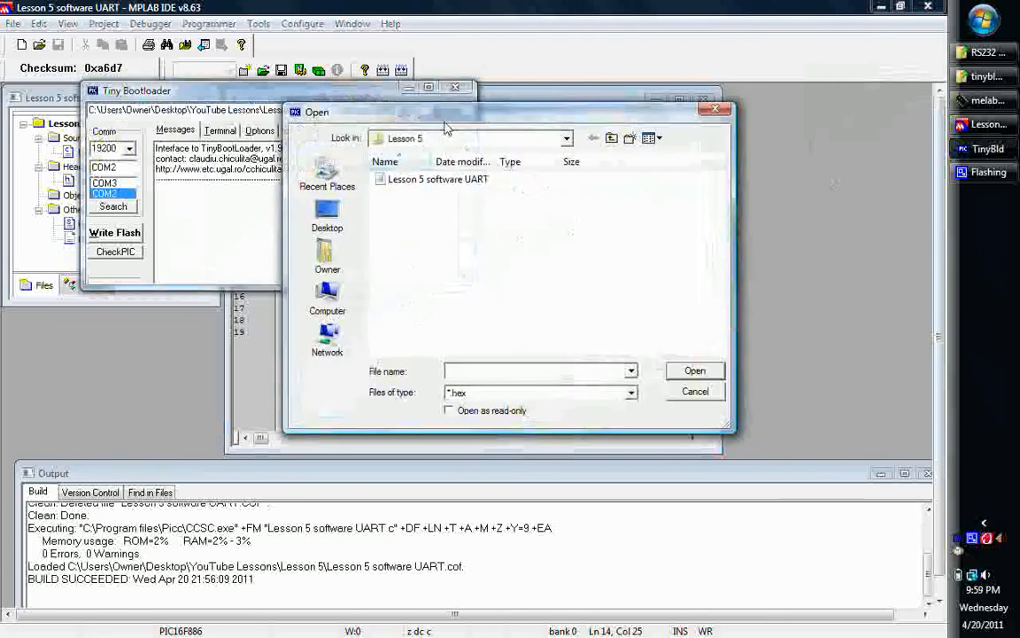
left_click(694, 390)
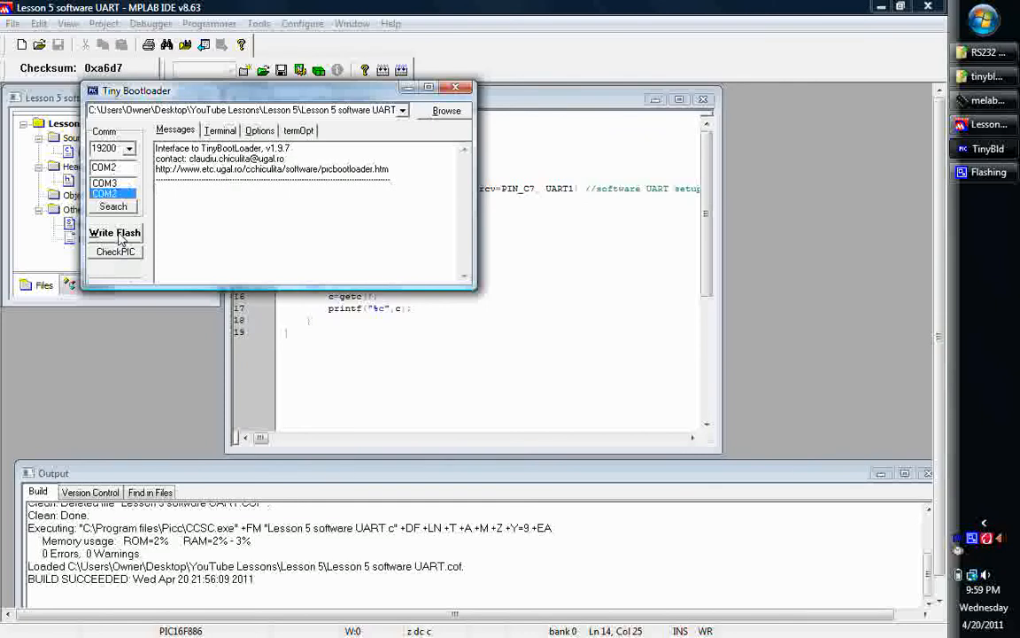
left_click(219, 131)
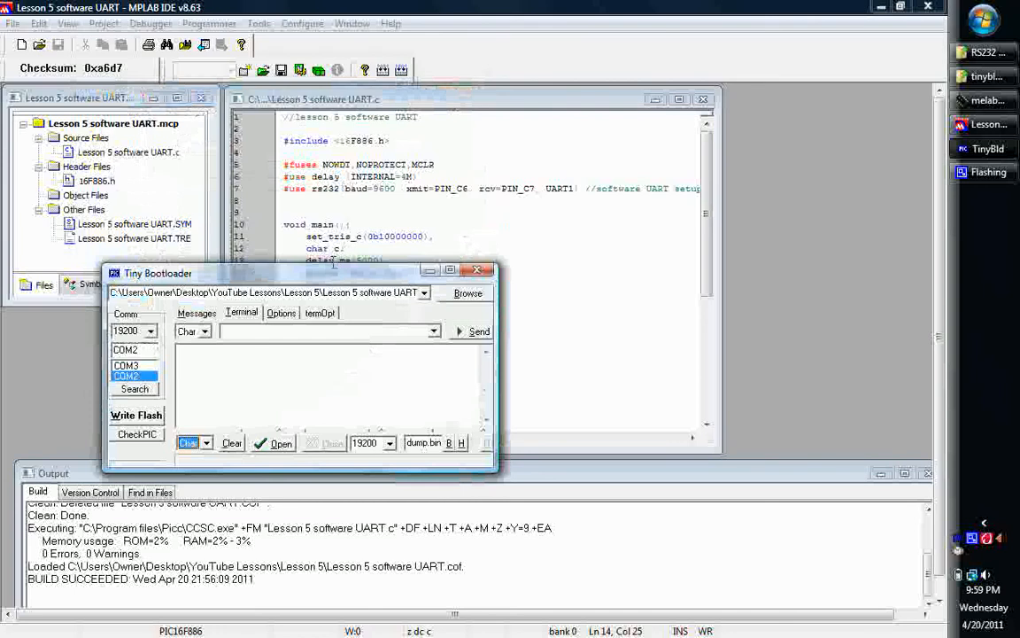
- Move the bootloader window up and set the terminal speed to 9600 baud
left_click_drag(158, 273, 186, 101)
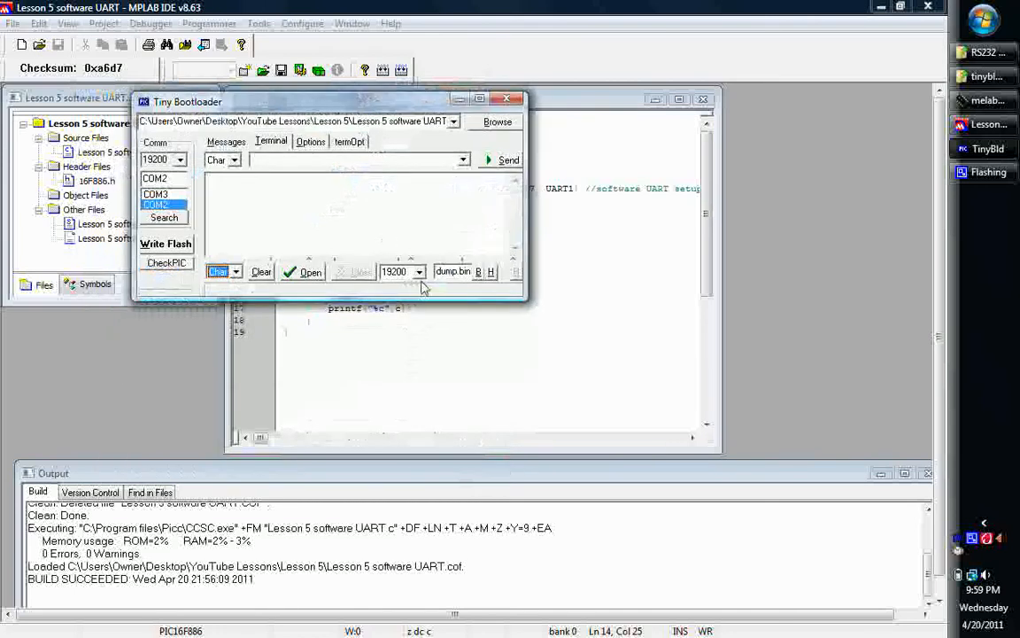
left_click(415, 272)
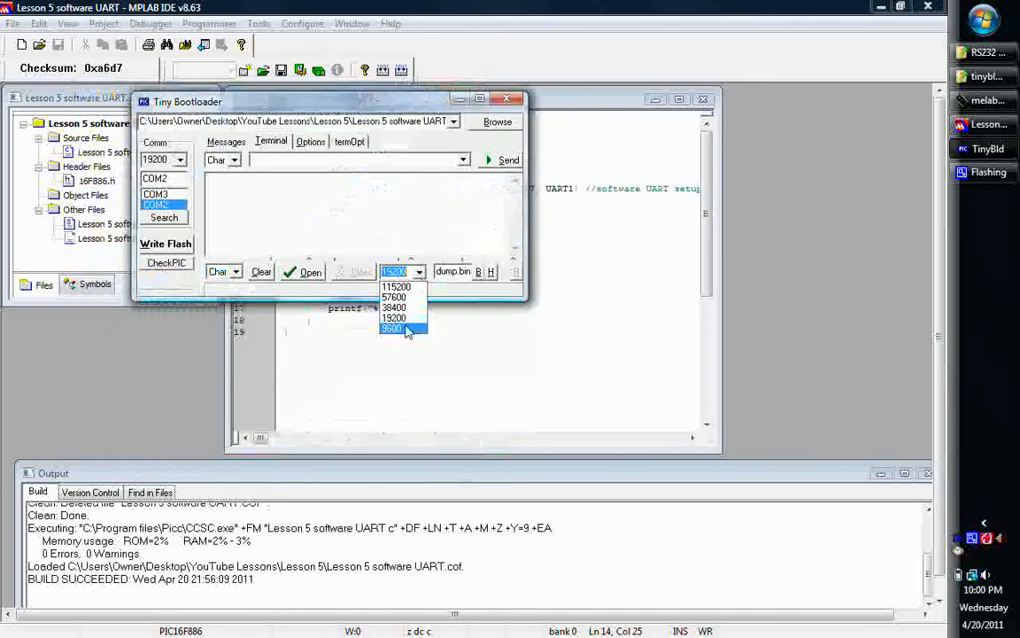
left_click(393, 328)
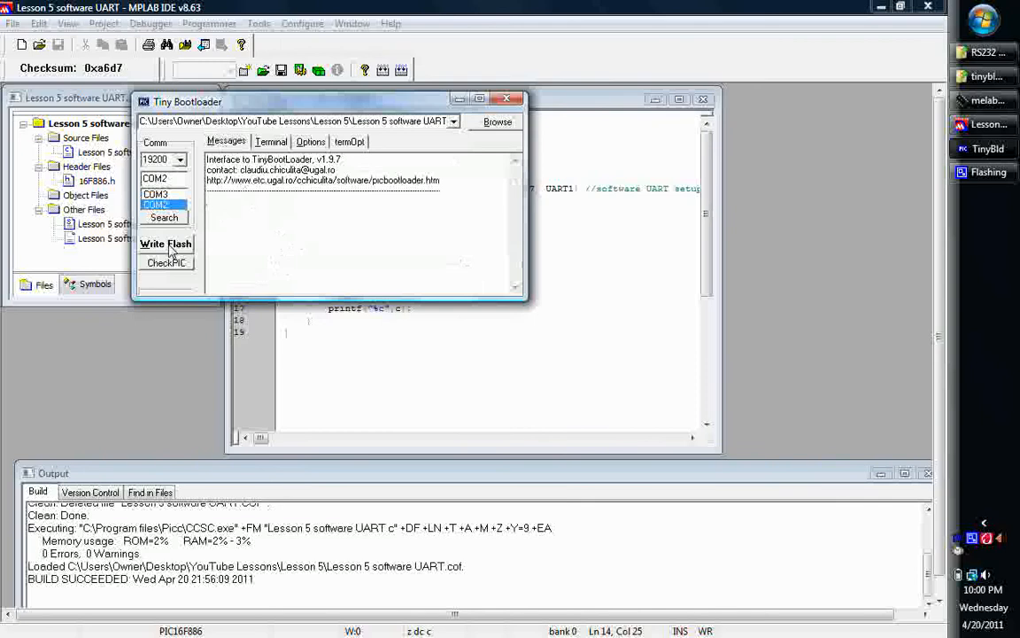
mouse_move(359, 107)
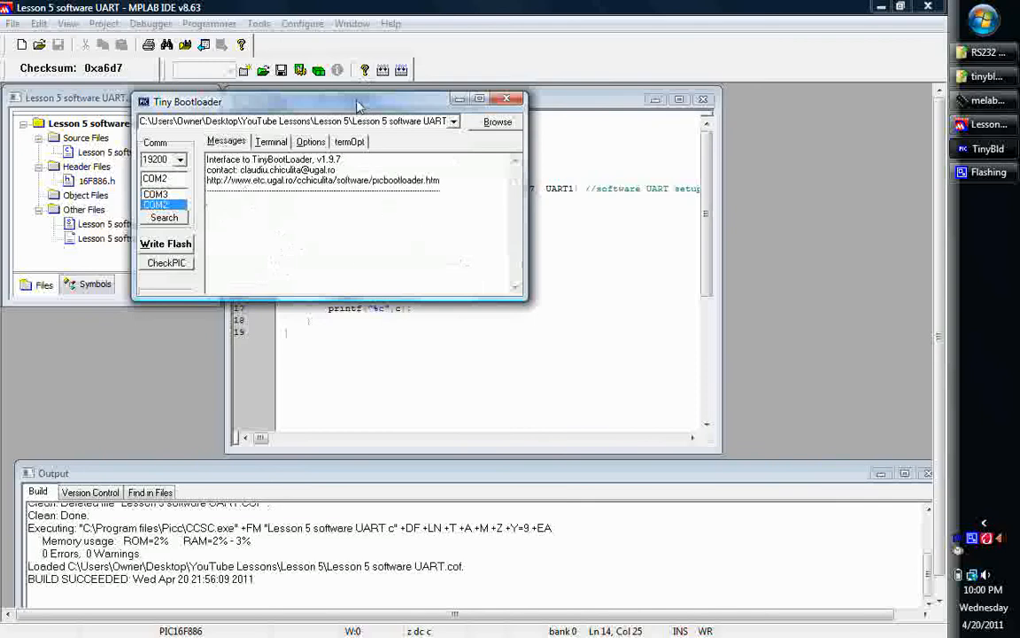
- Write the Lesson 5 hex file to the PIC16F886 flash and view the terminal
left_click_drag(357, 101, 224, 334)
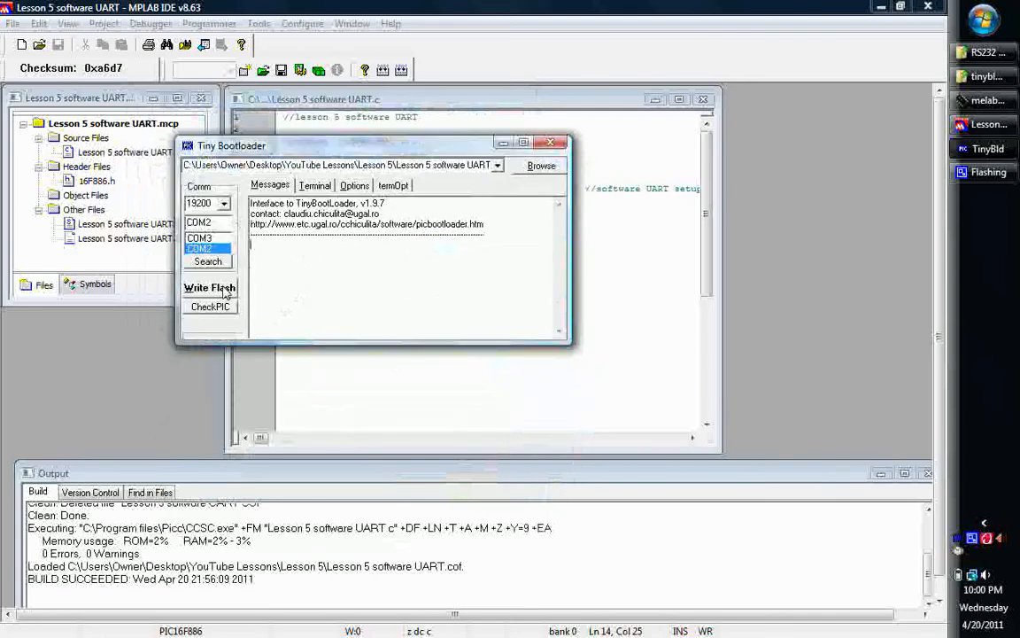
left_click(210, 287)
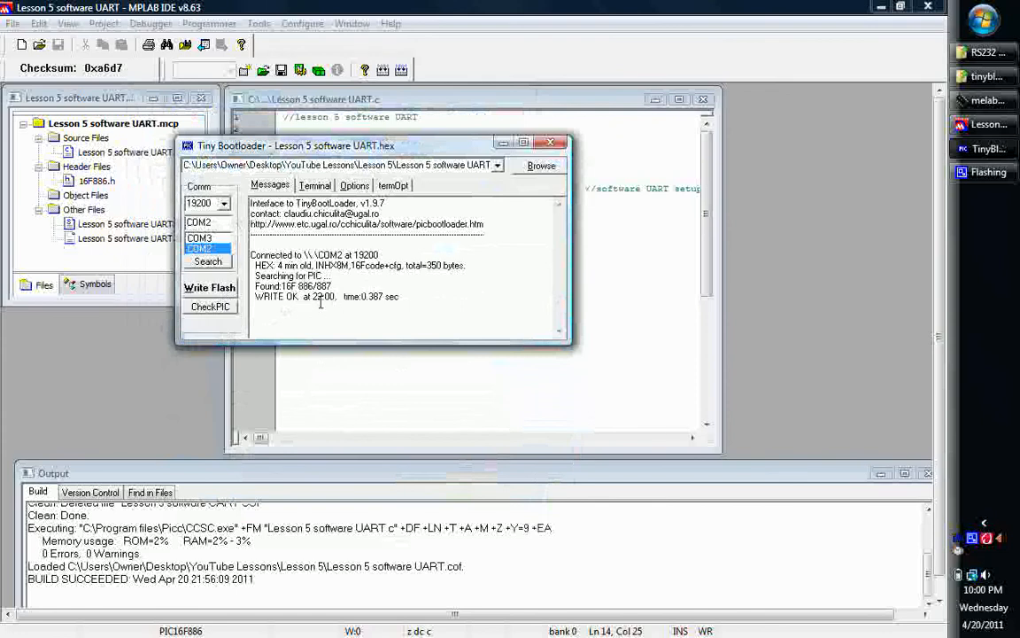
left_click(315, 185)
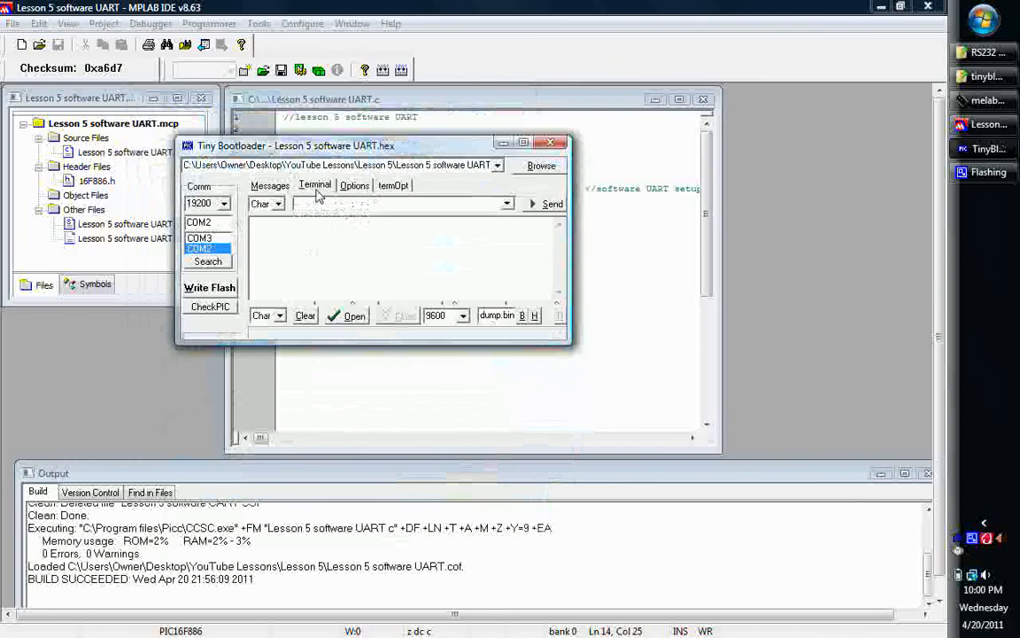
- Open the terminal connection and send 'Hello World 2!' to the PIC, seeing it echoed
left_click(353, 315)
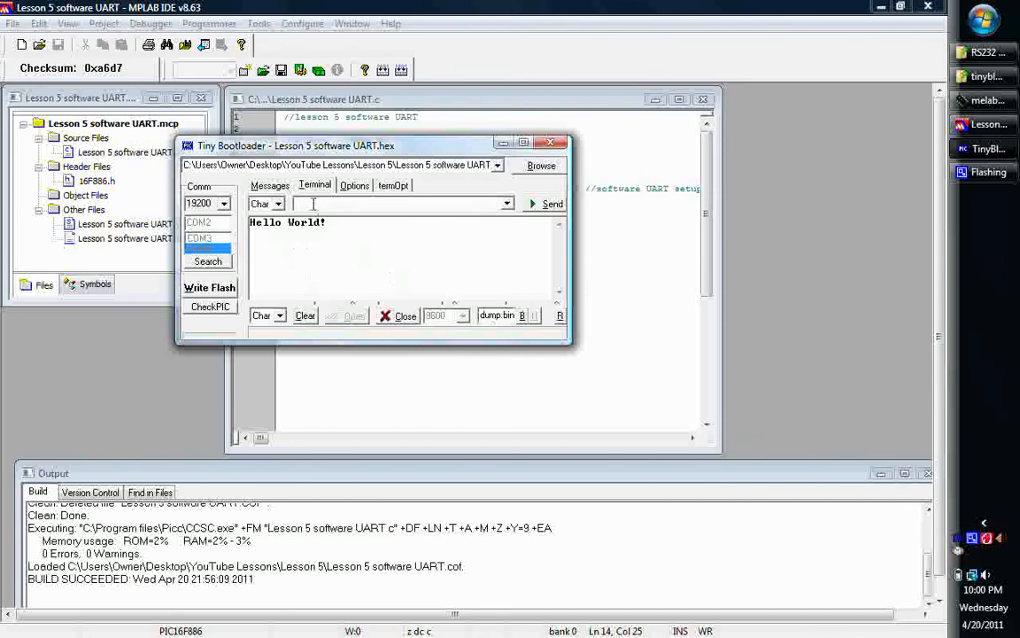
type("hel")
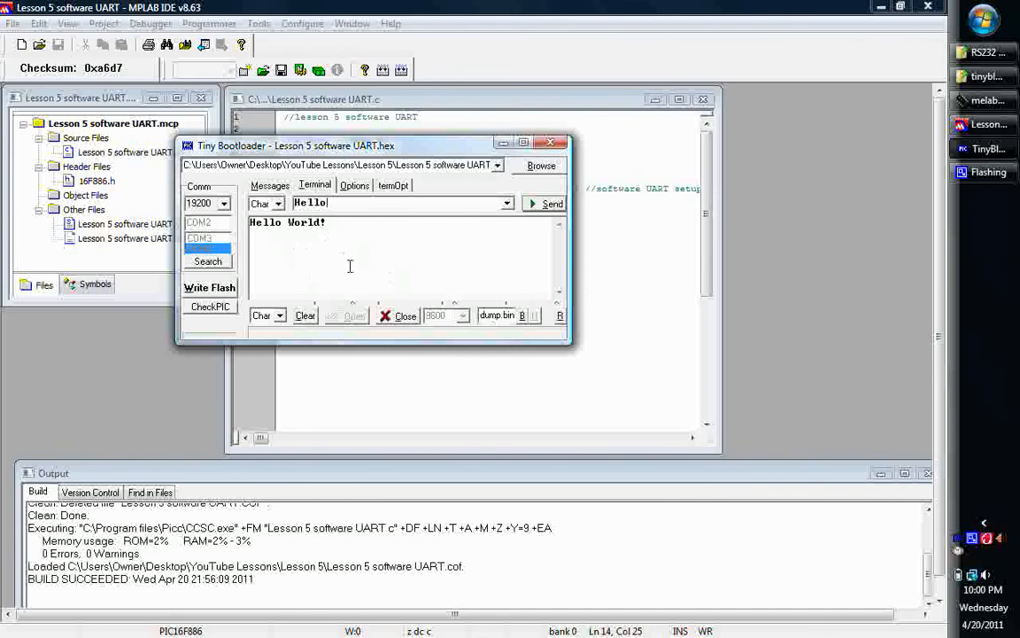
type("World 2!")
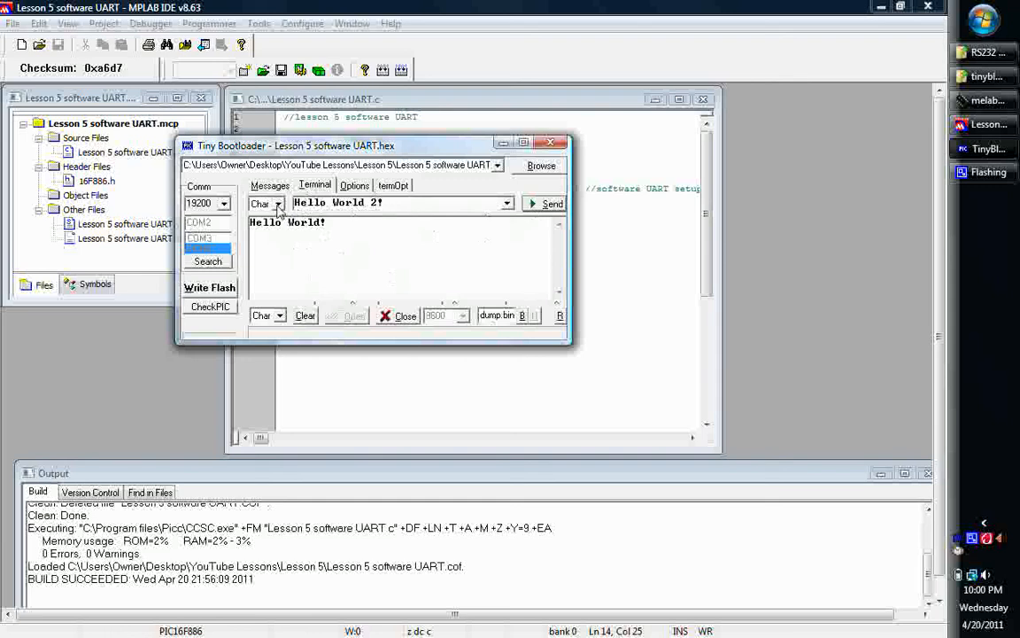
left_click(279, 203)
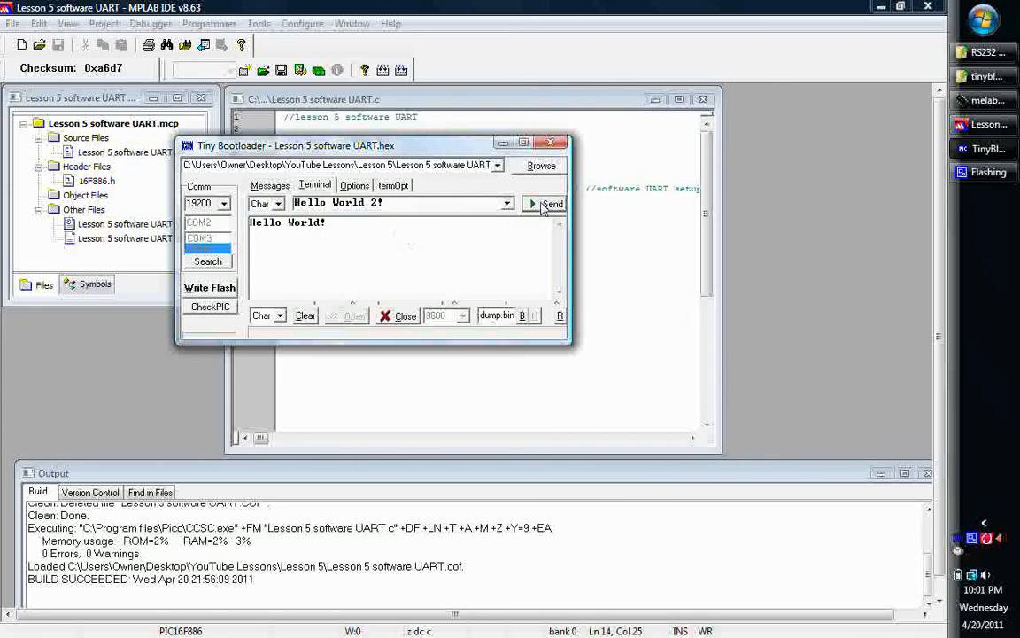
left_click(551, 203)
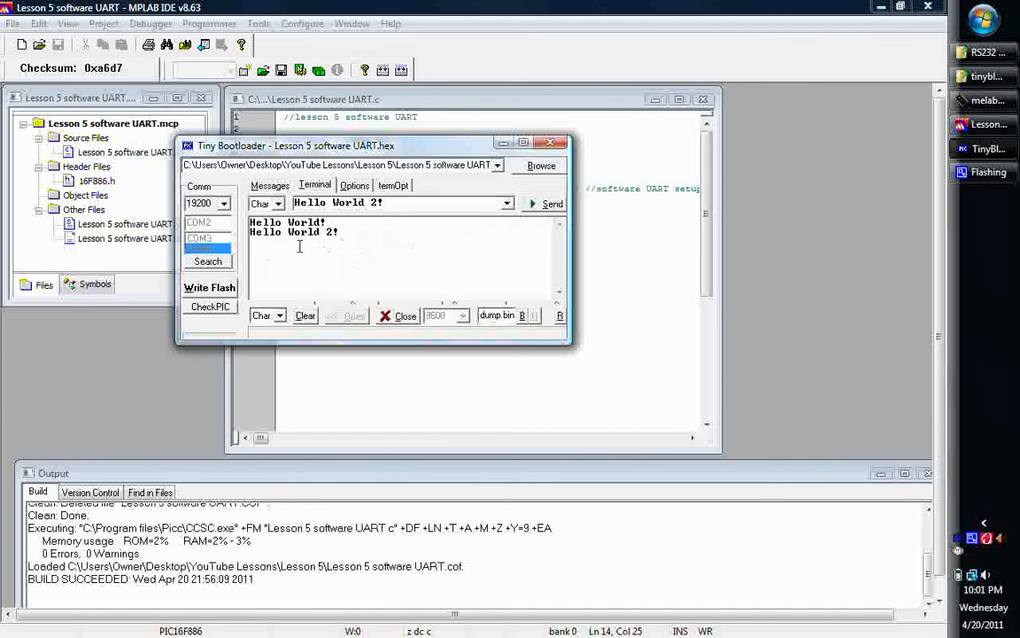
mouse_move(347, 272)
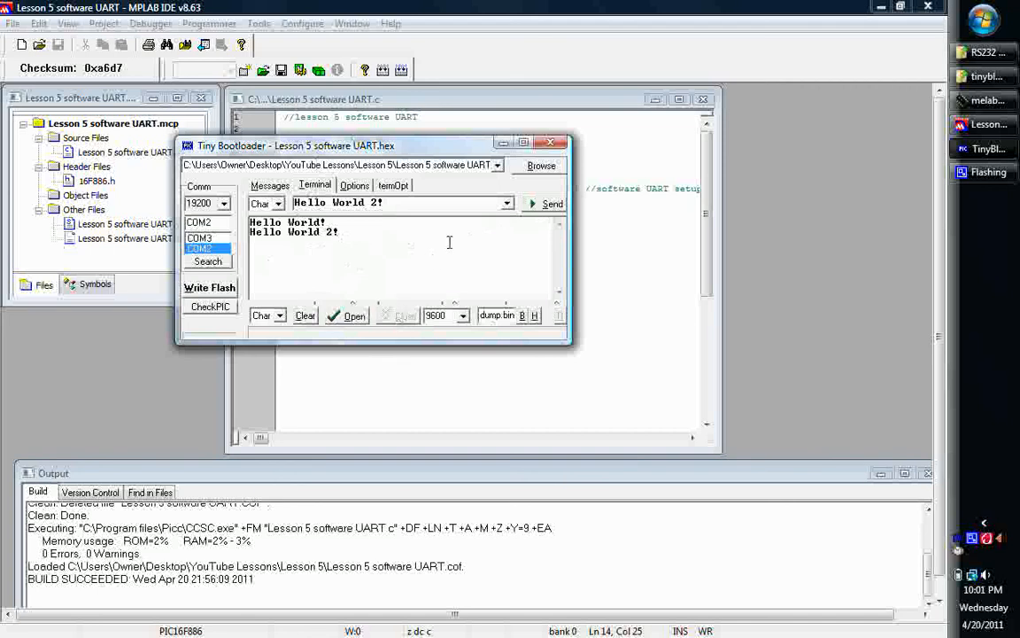
- Close Tiny Bootloader and launch Tera Term Pro from the Start menu
left_click(551, 142)
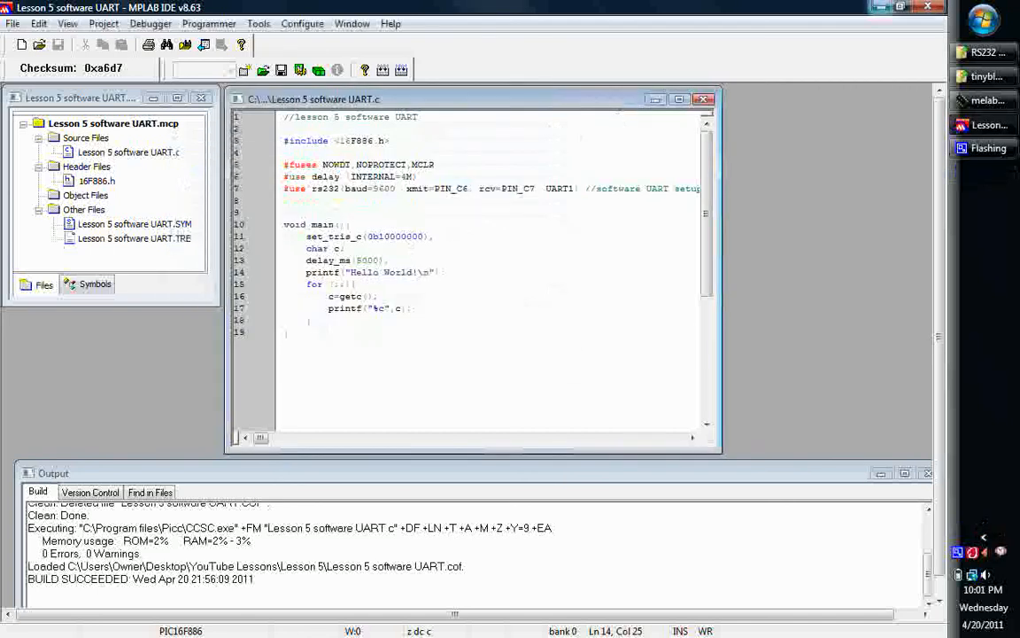
scroll("down", 3)
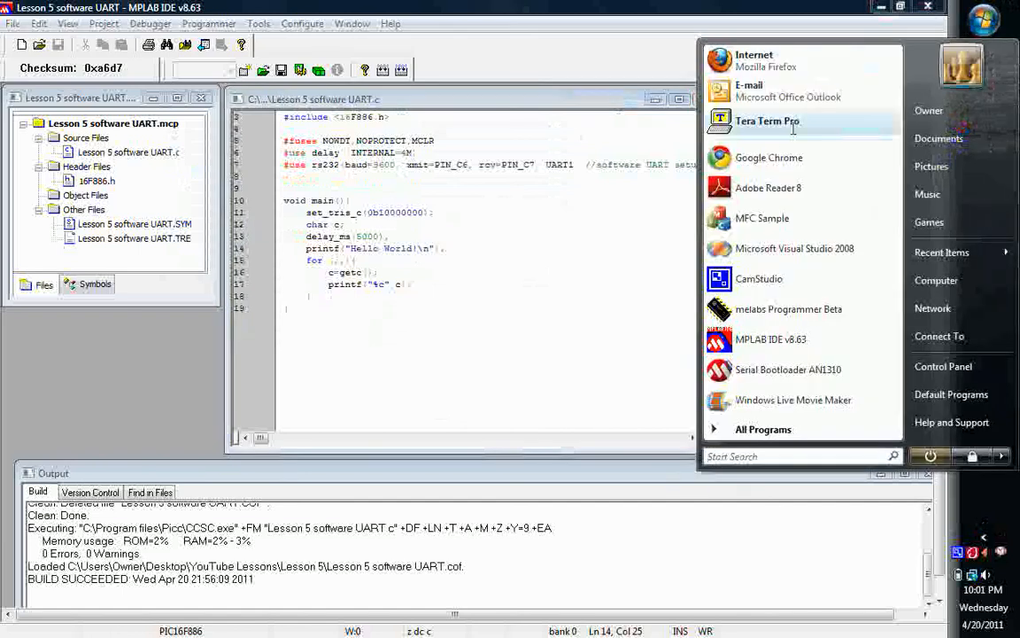
left_click(767, 121)
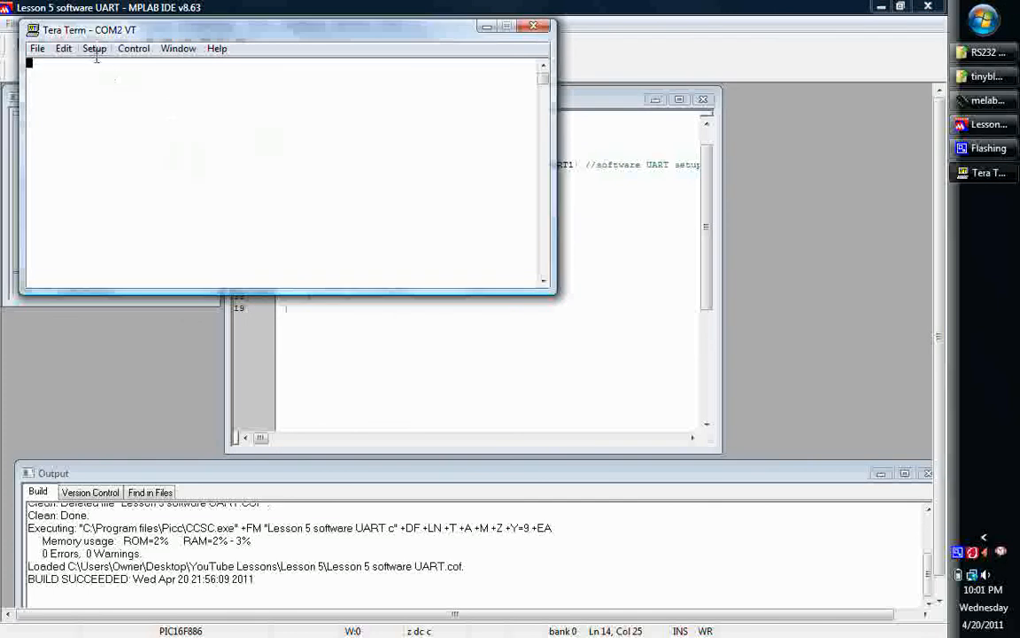
- Configure Tera Term's serial port, then type random characters like 'csdf' to test the echo
left_click(94, 48)
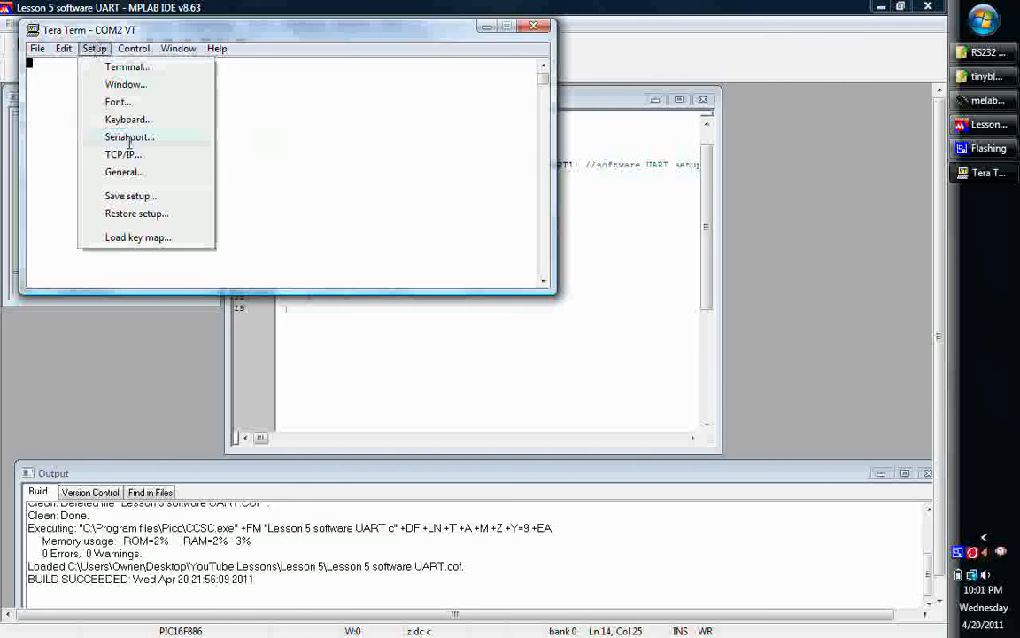
left_click(129, 137)
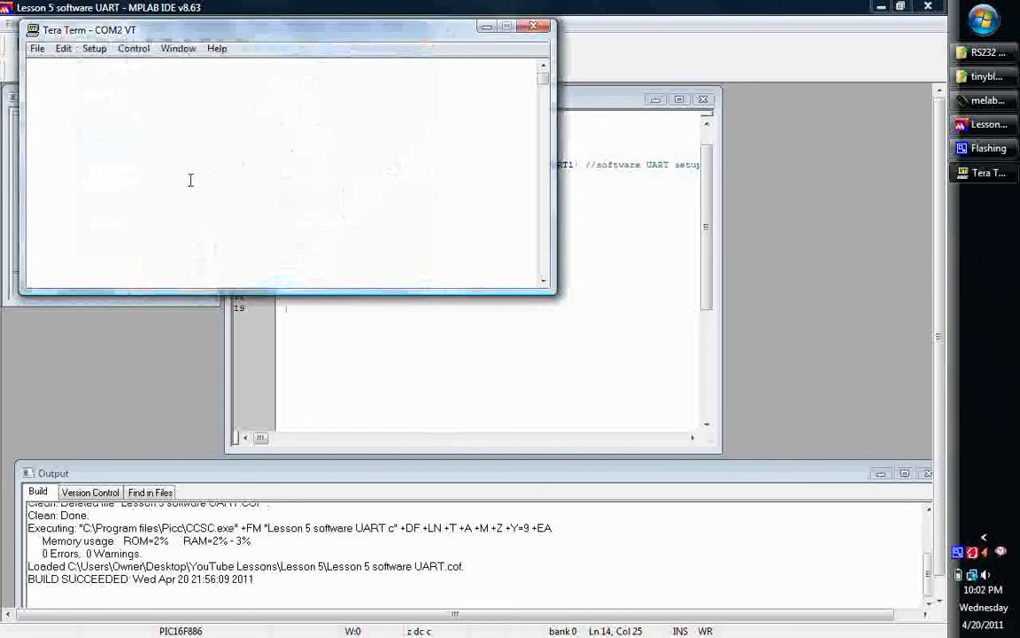
mouse_move(214, 179)
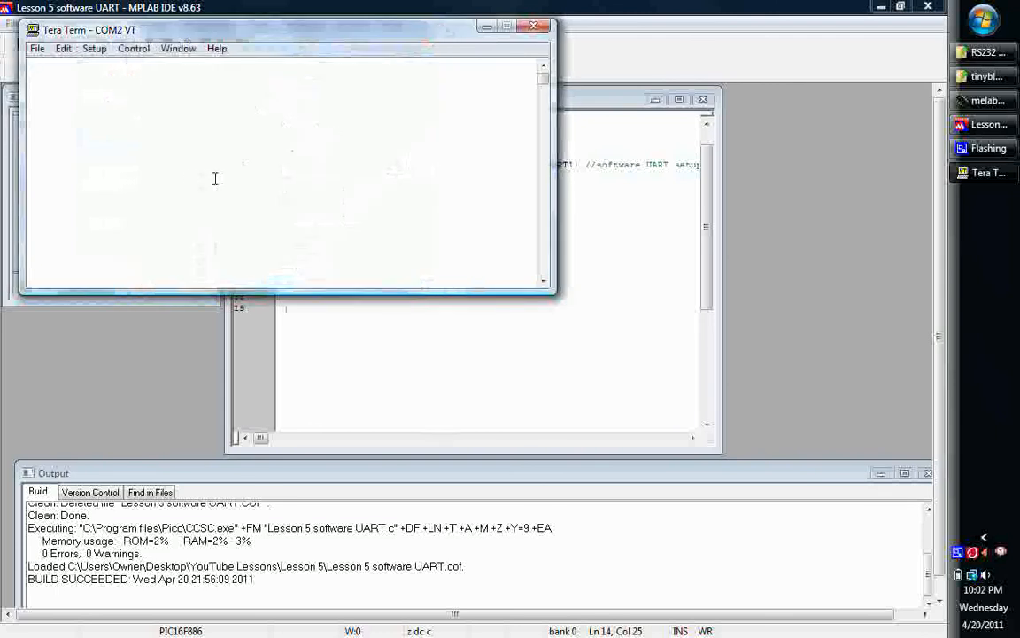
type("csdf")
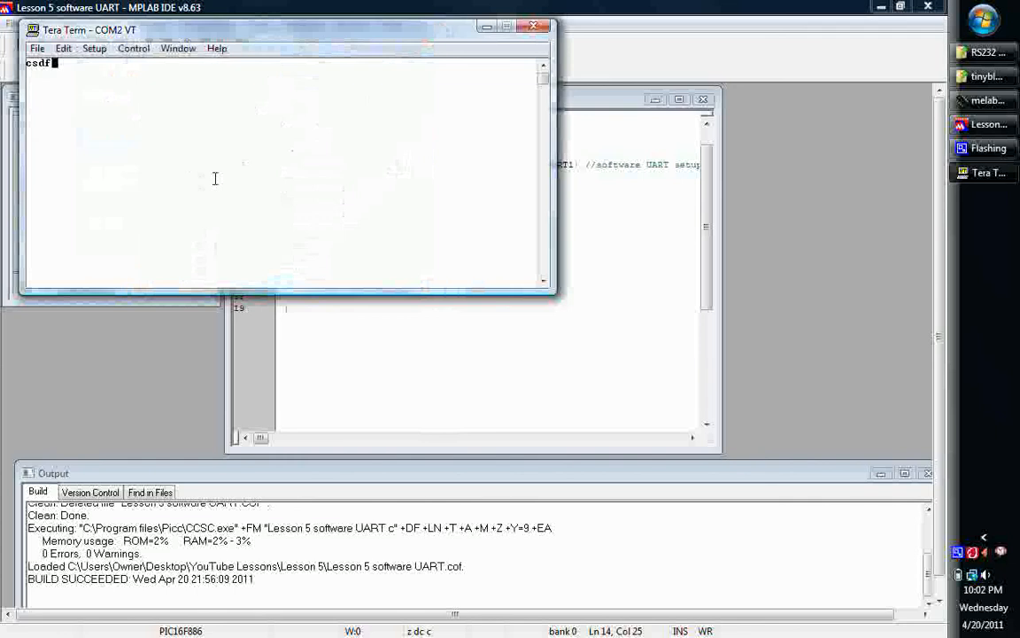
type("lwleidllekk")
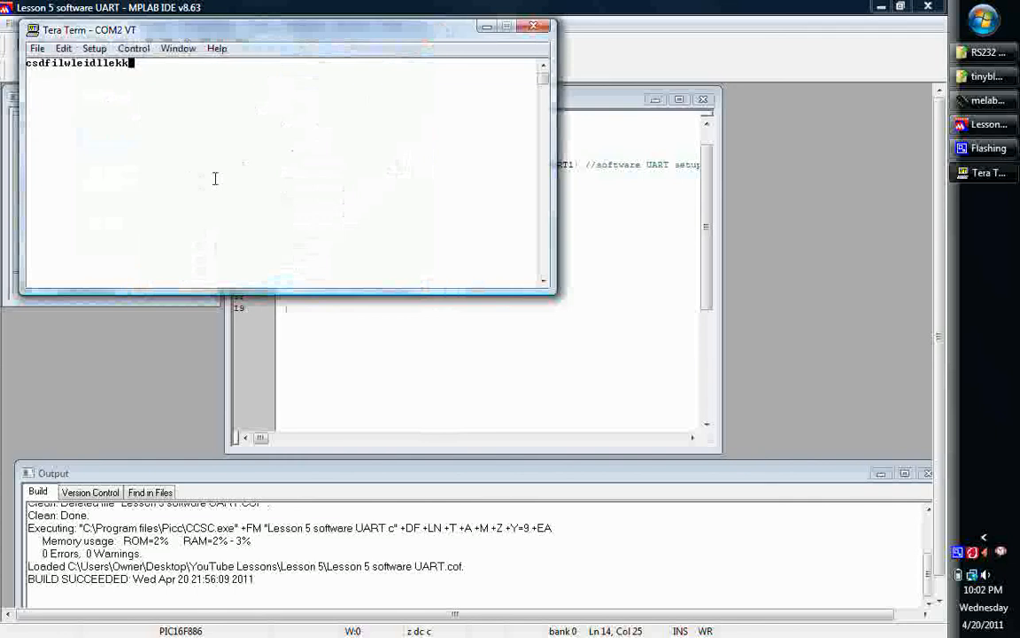
type("dllelsldkfjei")
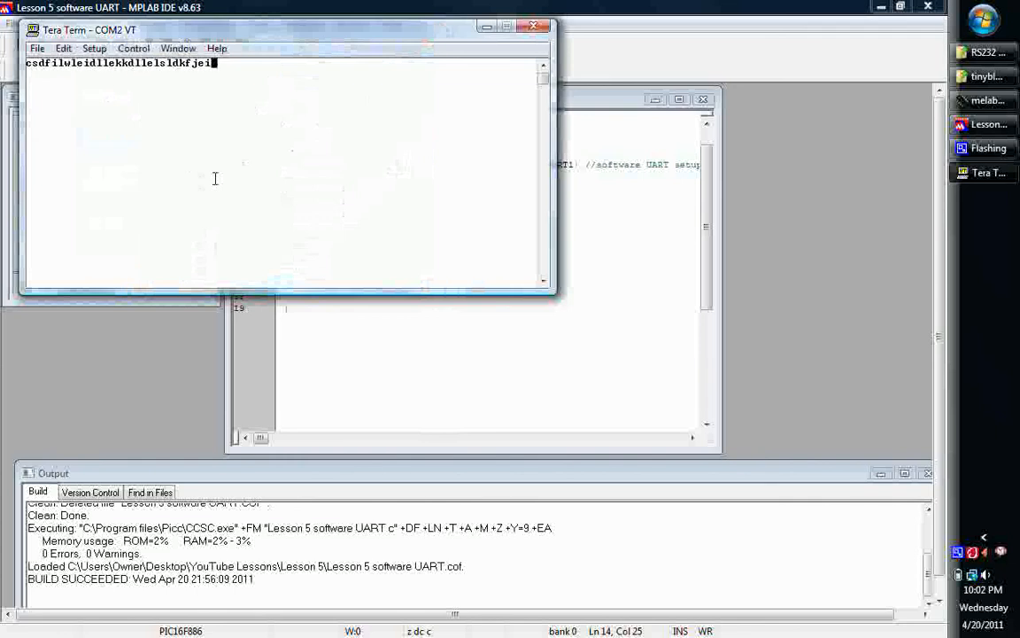
type("alsdfpe")
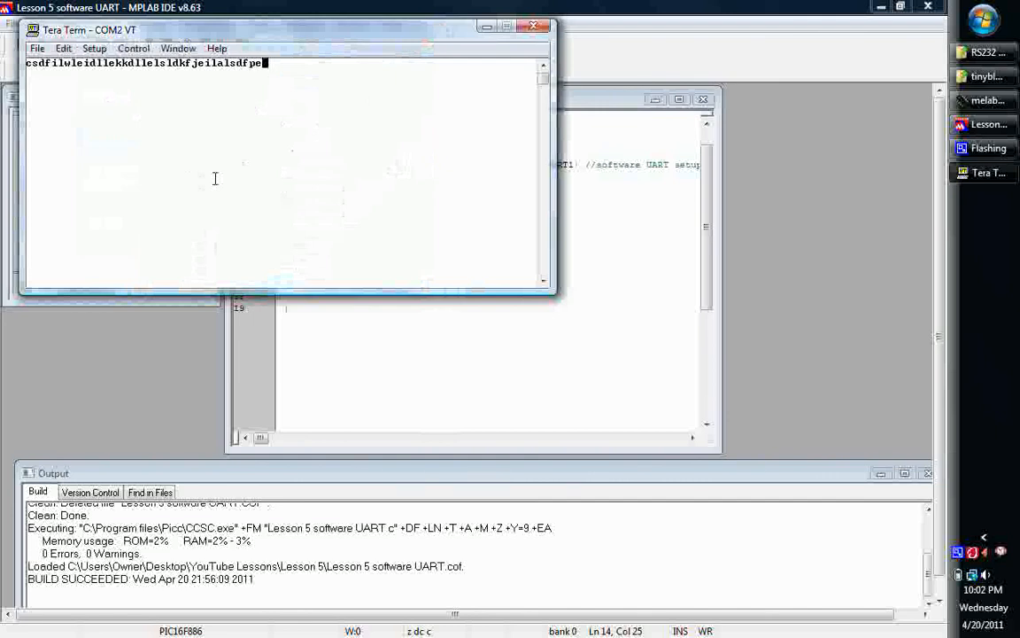
type("elkrjel lsdfksdkfjdlskd")
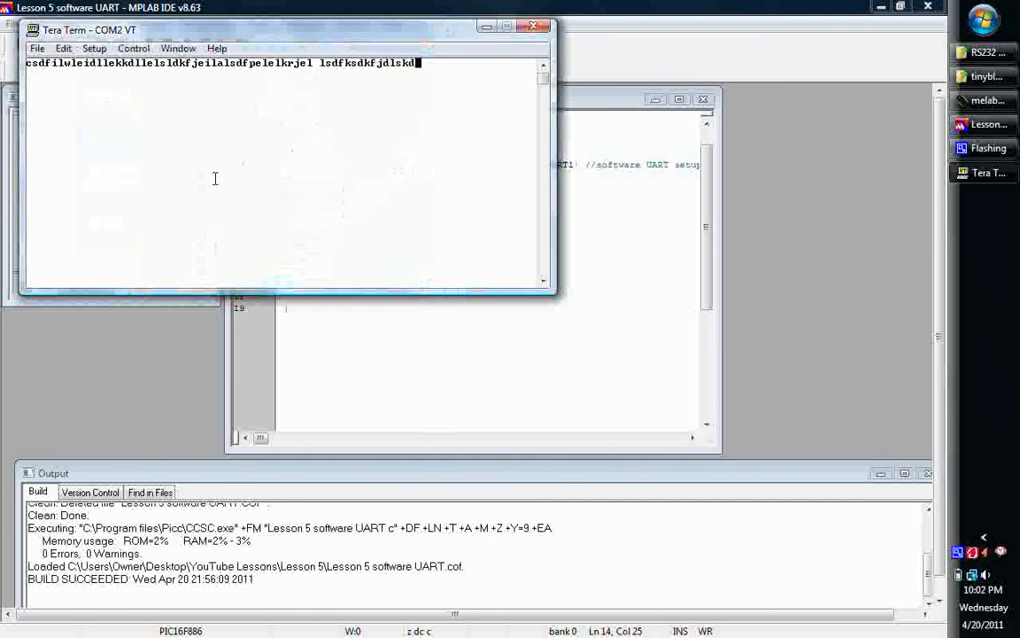
type("jllsdkthslabs")
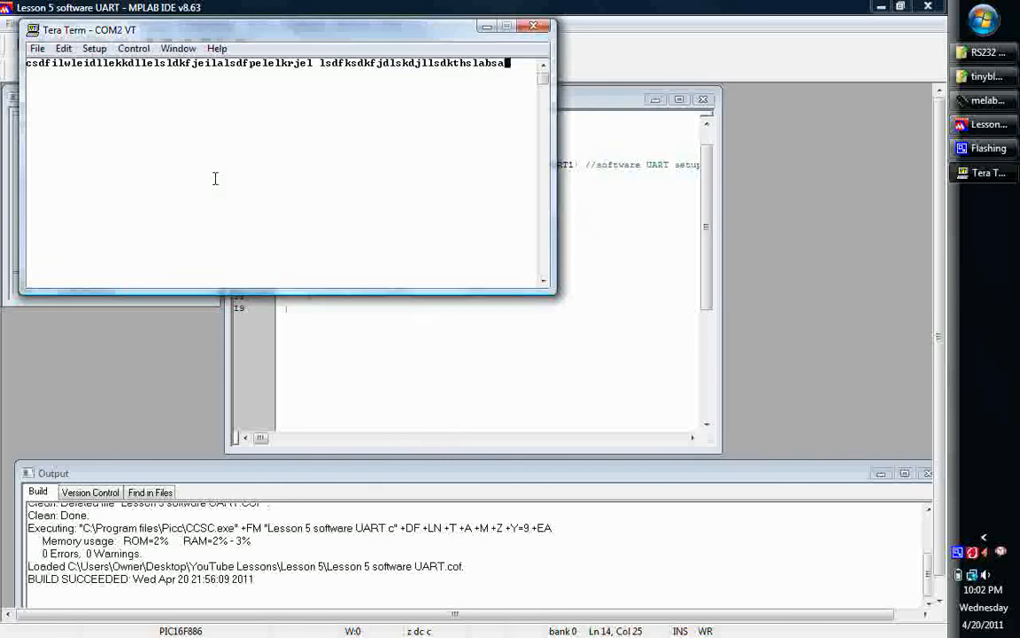
type("alskdjfjjf")
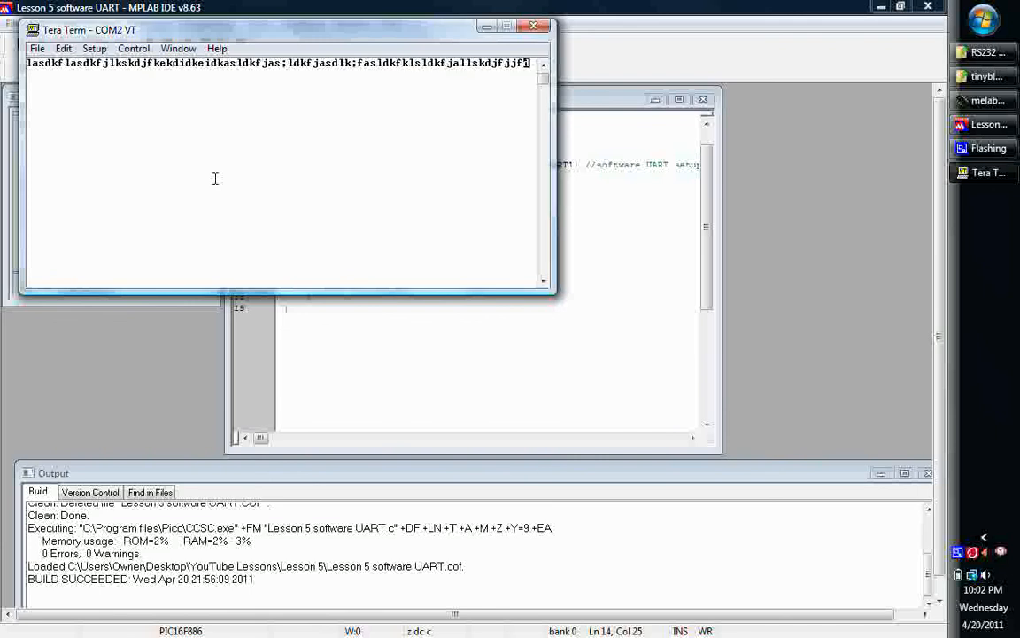
- Type more characters ('F', 'j') so the echoed 'jf' run wraps to a second line
type("F")
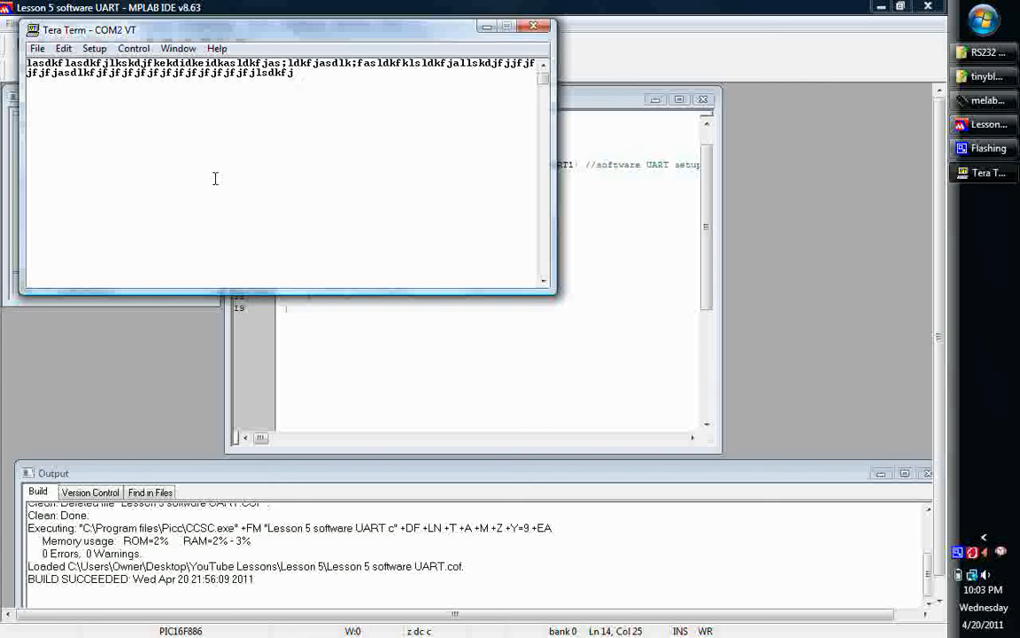
type("j")
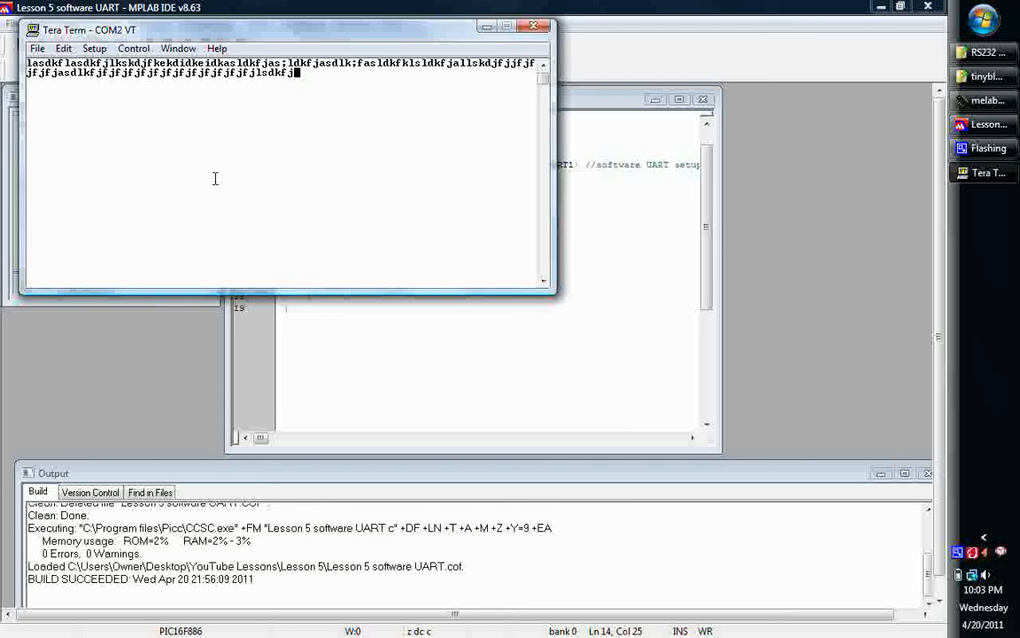